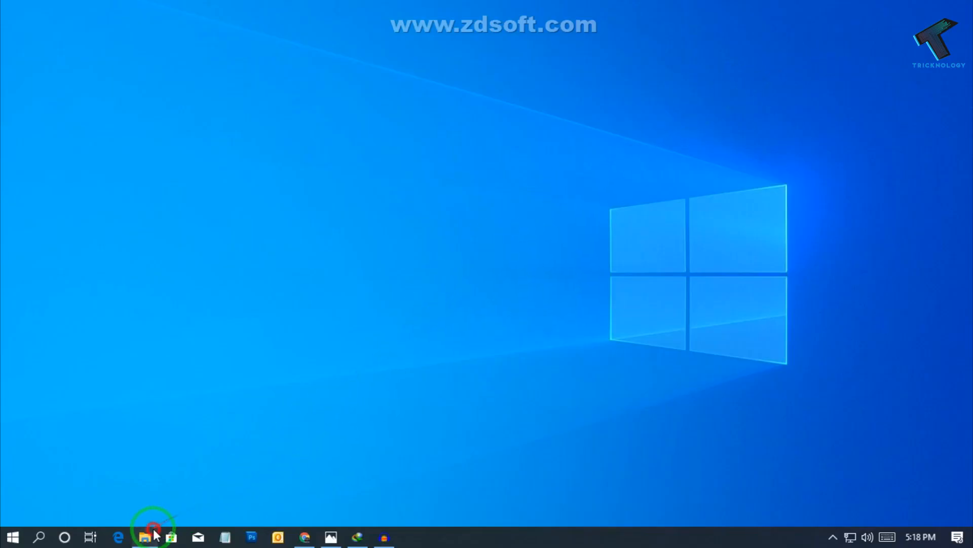
- Extract Tricknology Themes.zip in File Explorer and open the new Tricknology Themes folder
left_click(145, 536)
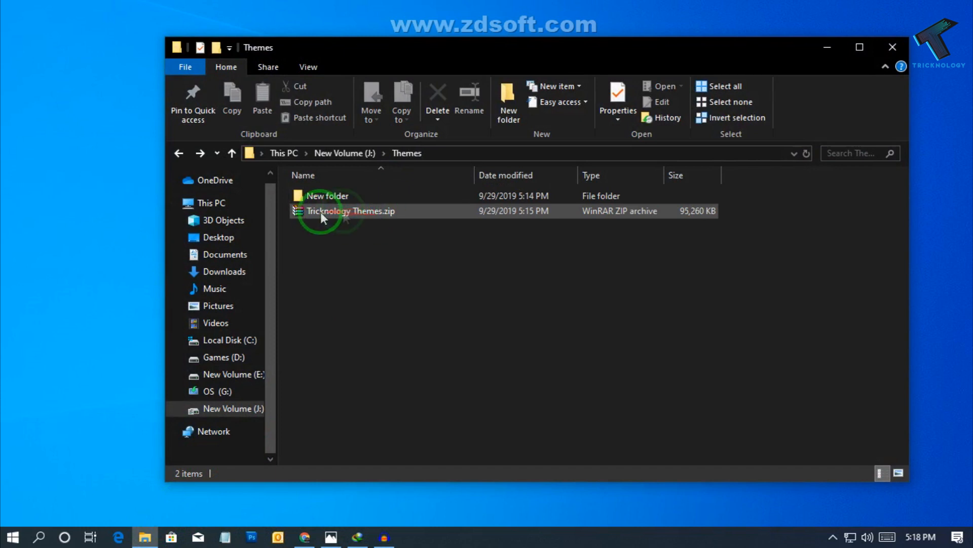
mouse_move(351, 211)
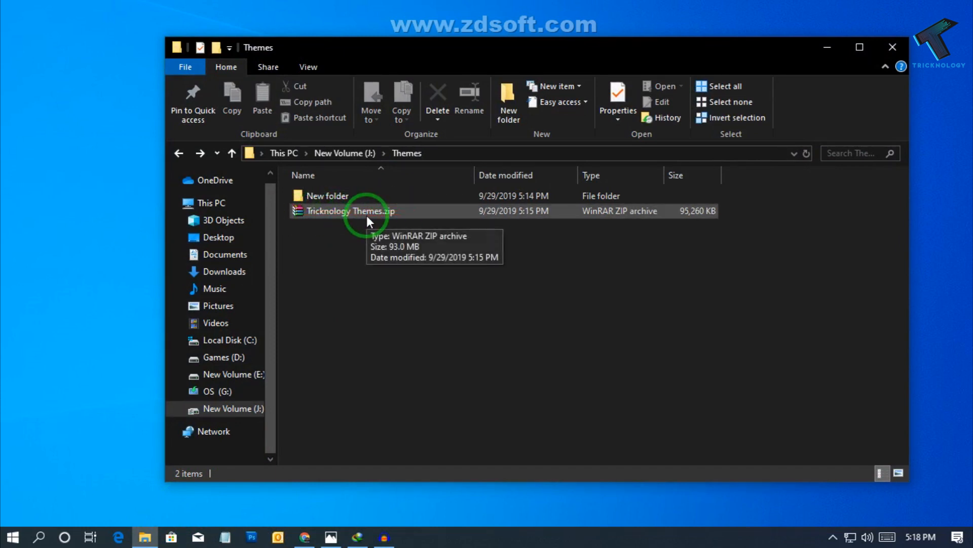
right_click(349, 211)
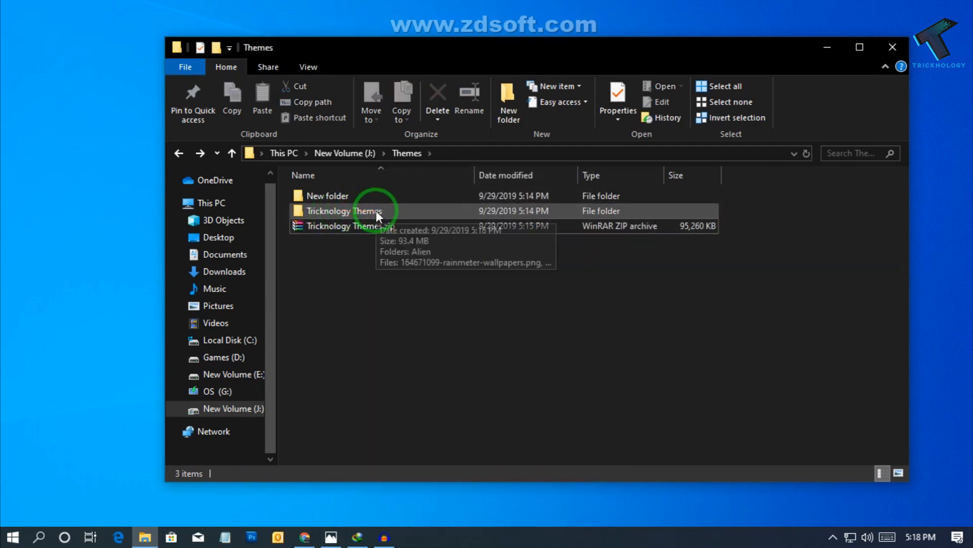
left_click(345, 211)
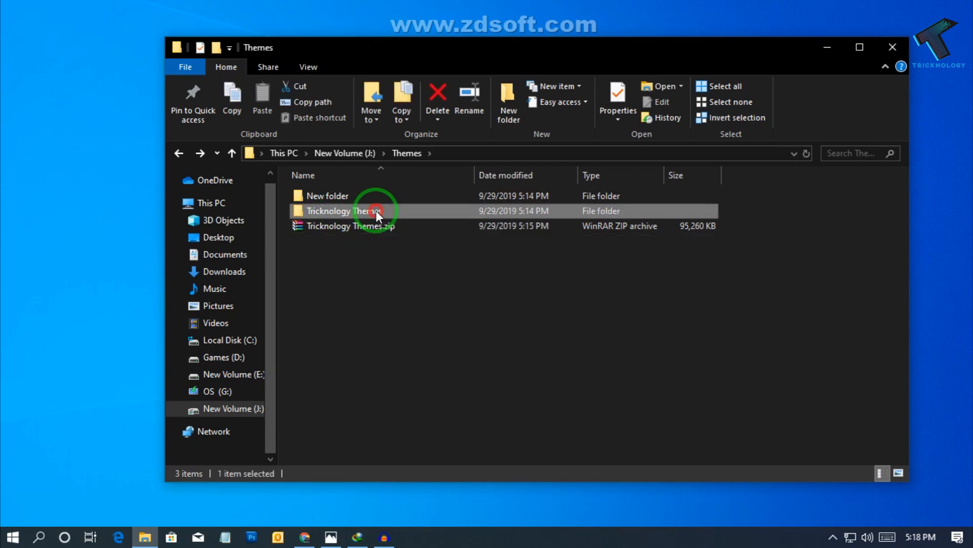
double_click(348, 210)
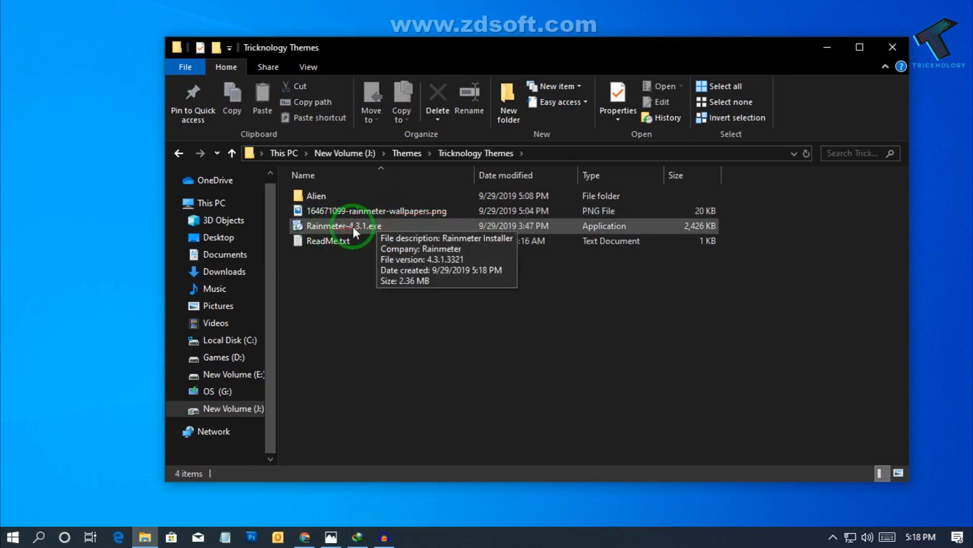
mouse_move(351, 467)
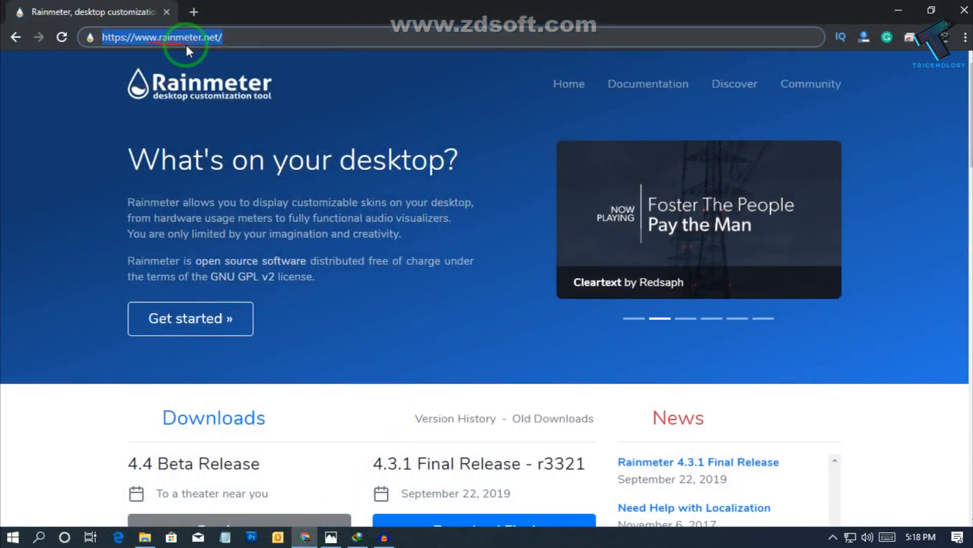
scroll("down", 3)
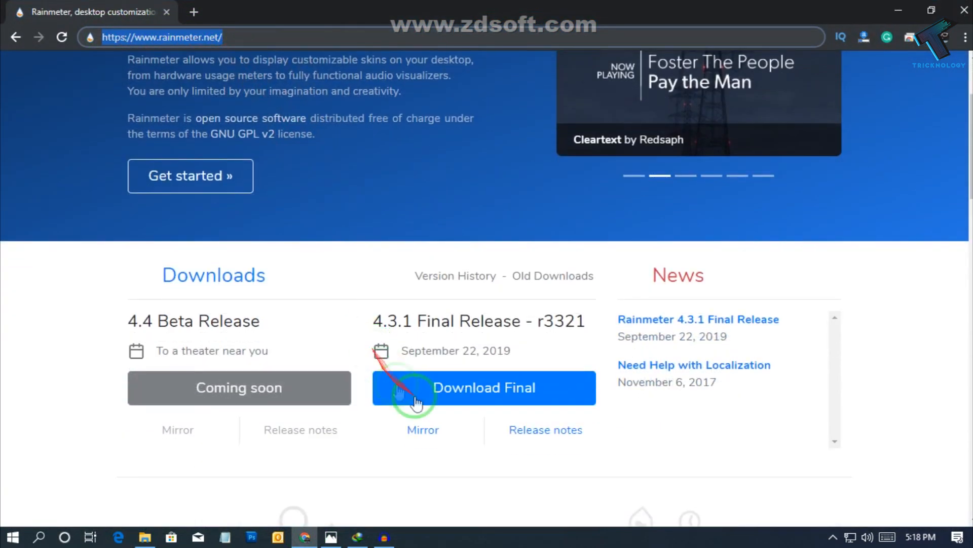
scroll("up", 3)
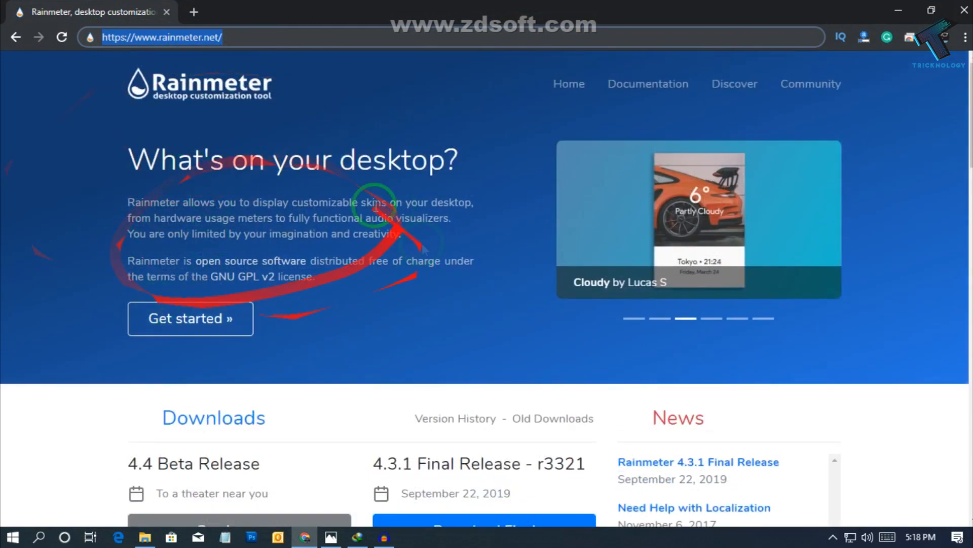
scroll("down", 3)
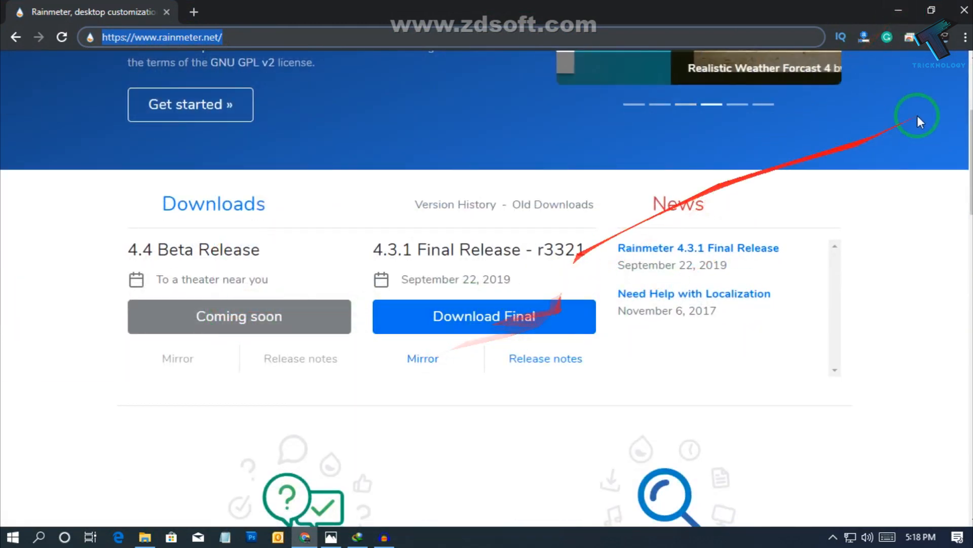
left_click(144, 536)
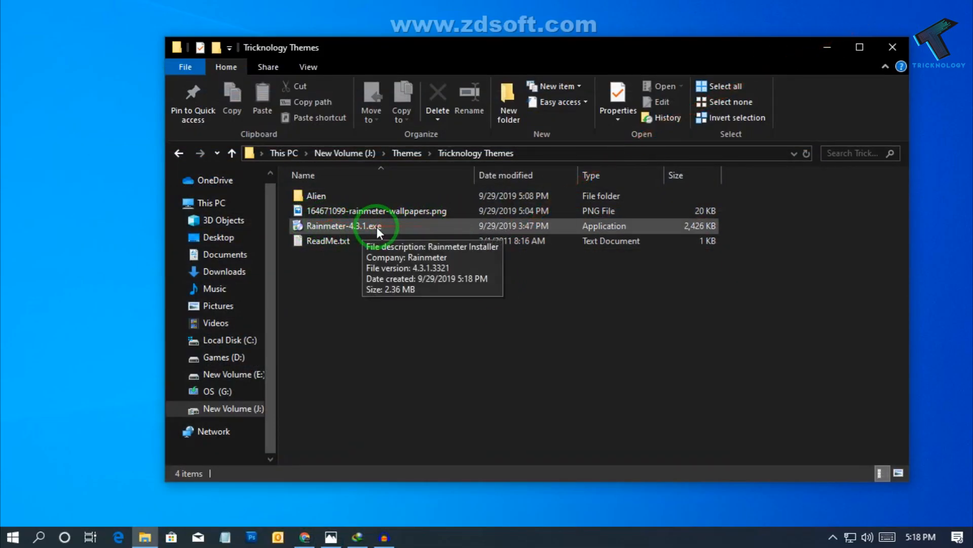
- Install Rainmeter 4.3.1 in English with default options and let it start
double_click(343, 225)
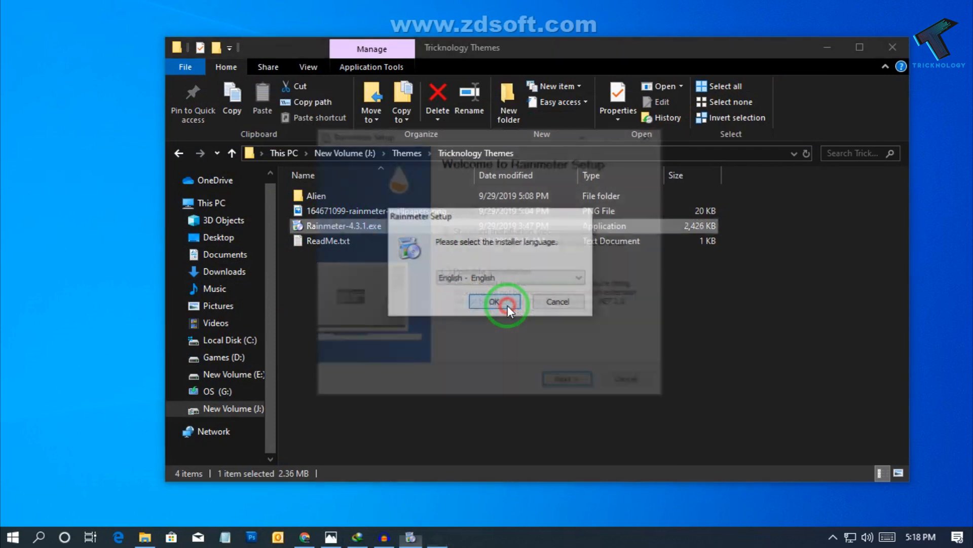
left_click(494, 302)
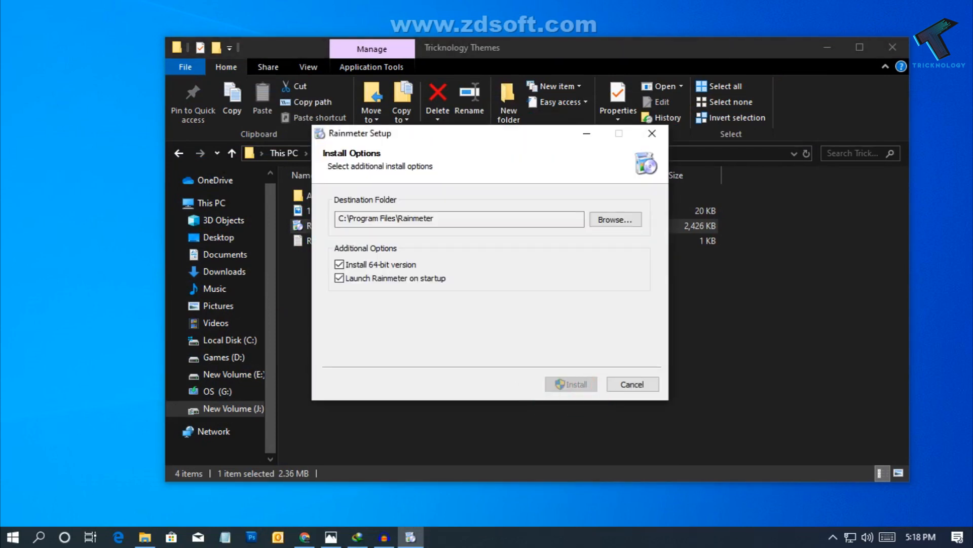
left_click(570, 384)
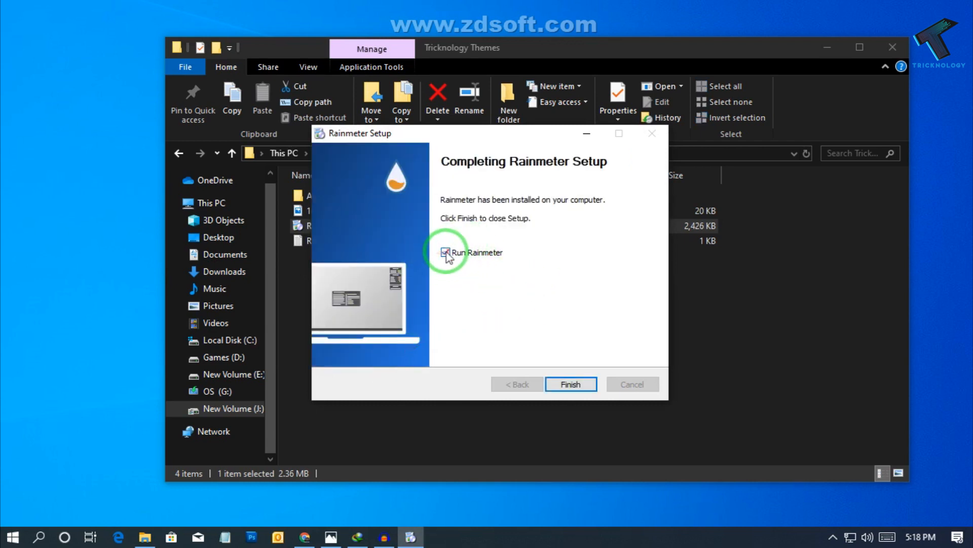
left_click(570, 383)
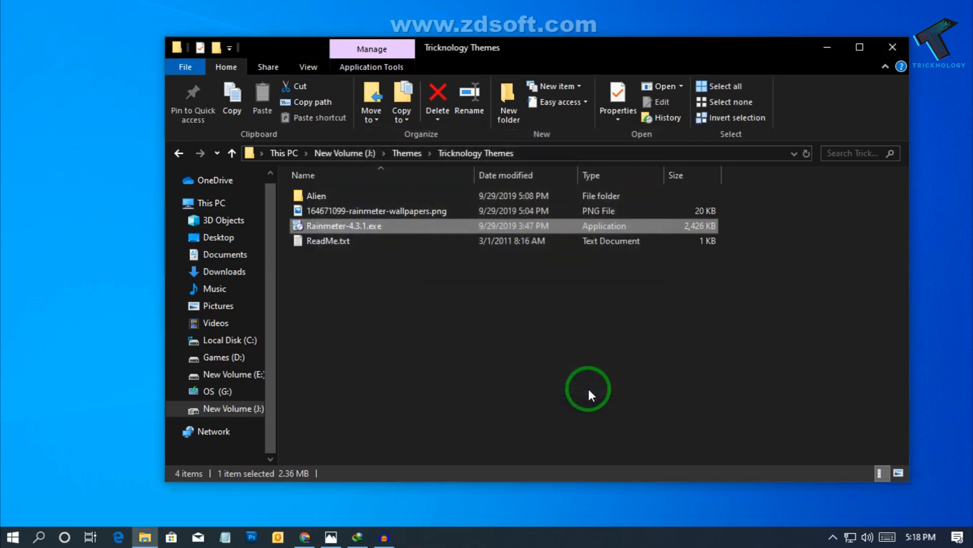
- Unload the Rainmeter welcome skin from the desktop
double_click(344, 225)
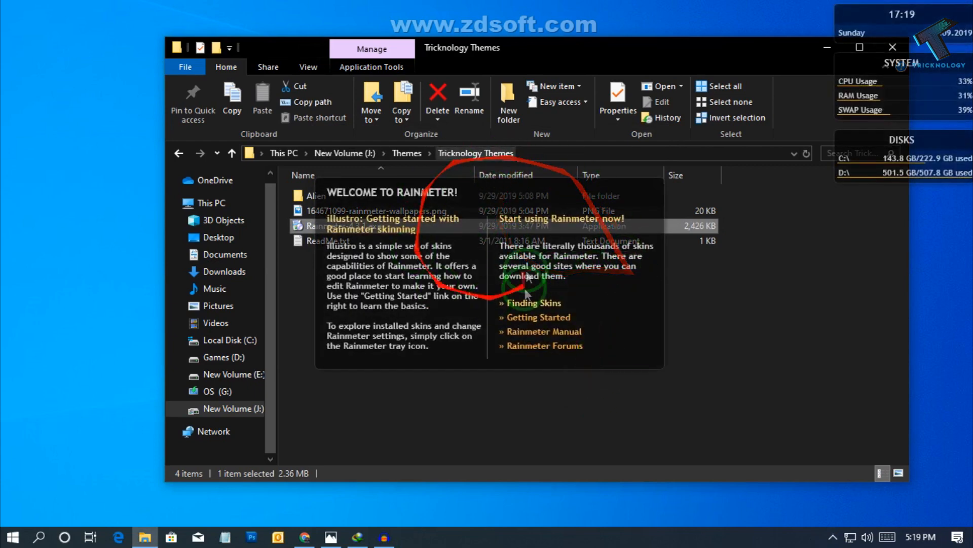
right_click(527, 276)
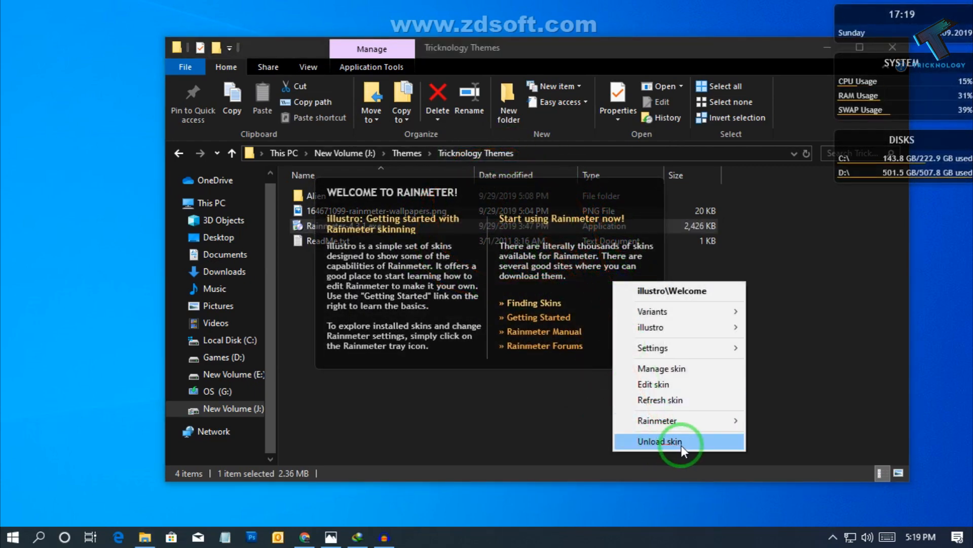
left_click(659, 441)
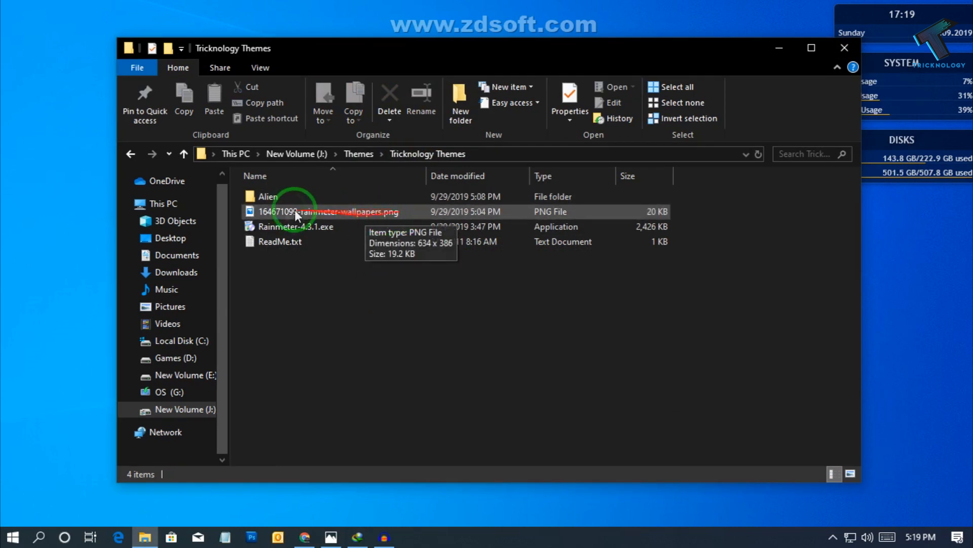
mouse_move(393, 219)
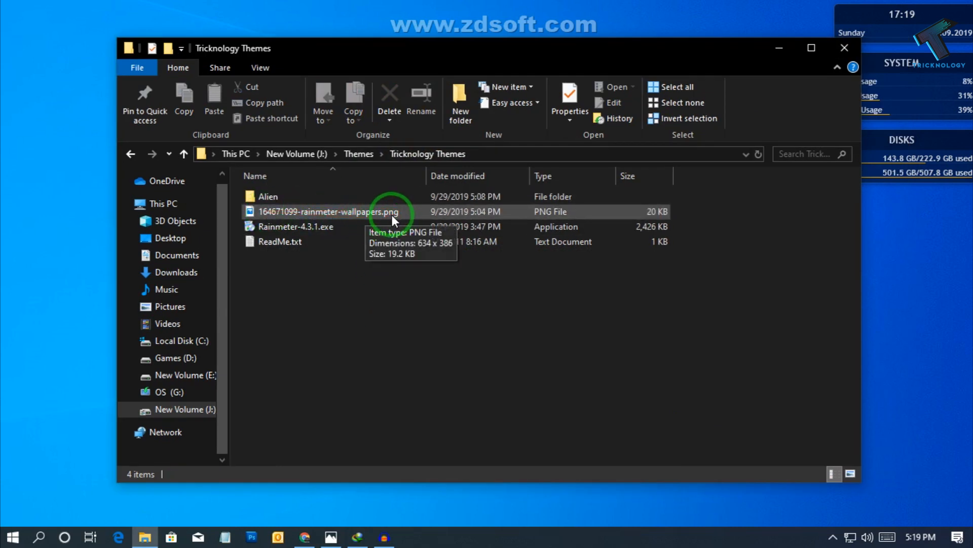
- Make 164671099-rainmeter-wallpapers.png the desktop background, then enter the Alien folder
right_click(331, 211)
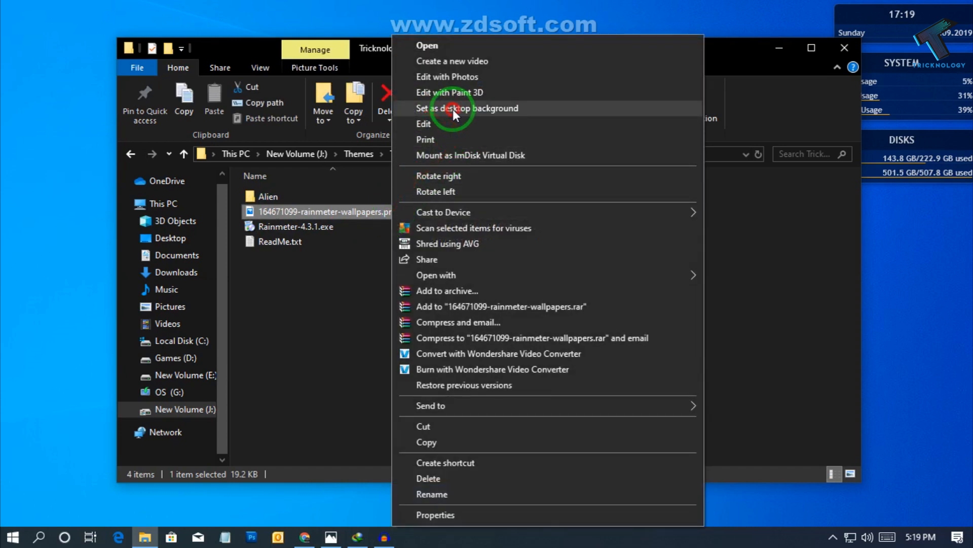
left_click(468, 108)
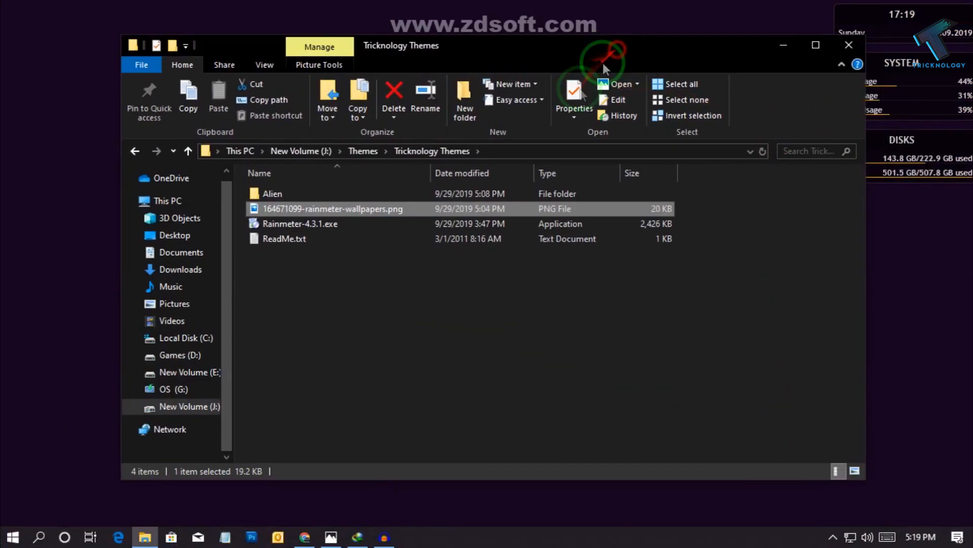
double_click(272, 193)
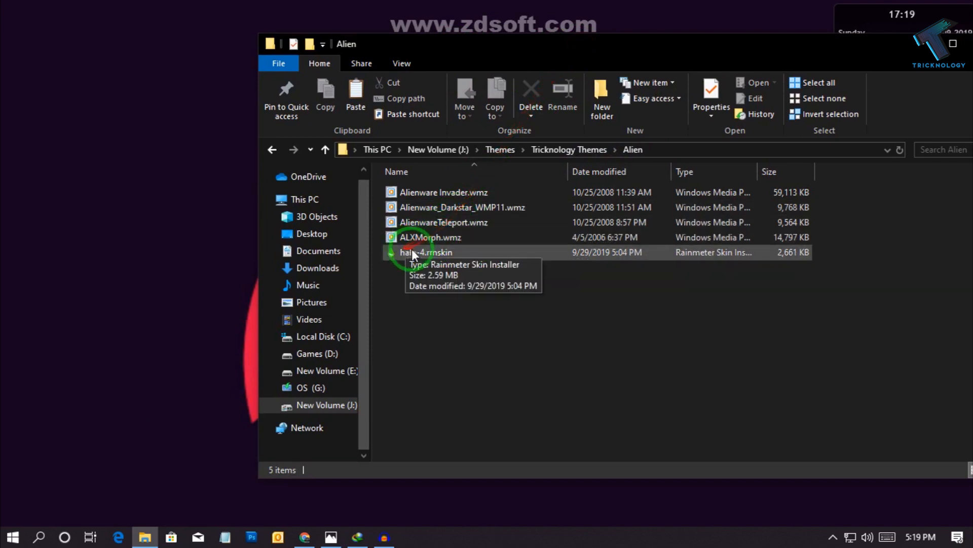
- Install the halo-4.rmskin package with its skin and layout through the Rainmeter Skin Installer
left_click(426, 252)
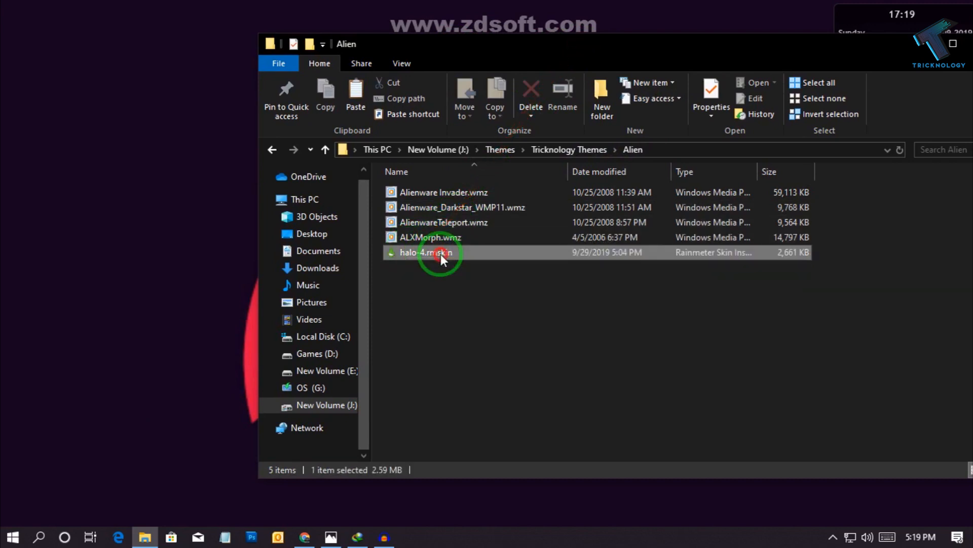
double_click(426, 252)
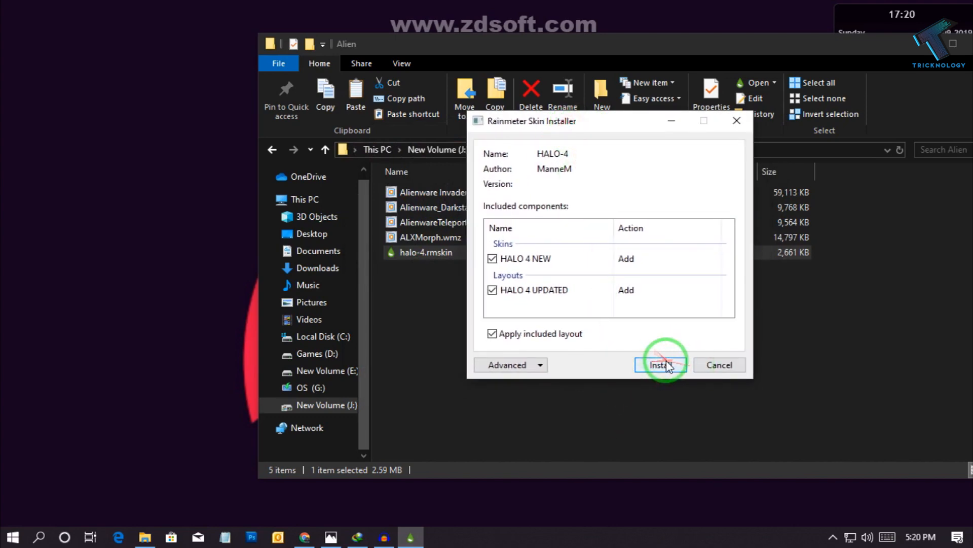
left_click(660, 364)
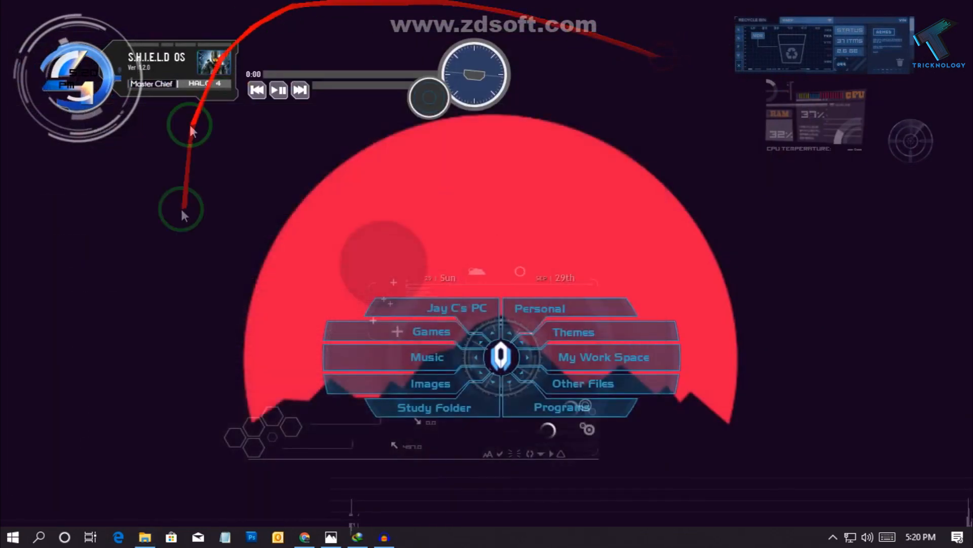
mouse_move(80, 485)
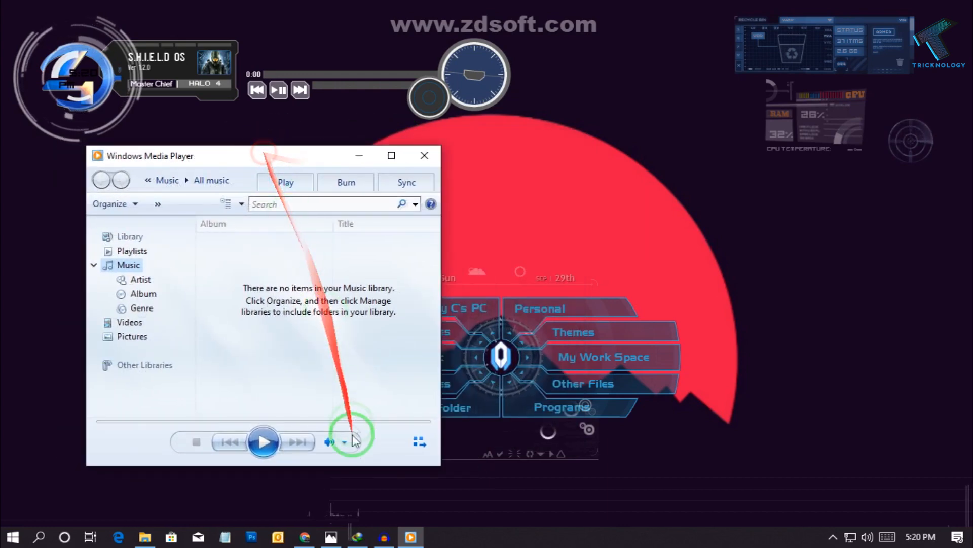
- Load the Alienware Invader skin into Windows Media Player and dismiss the download notice
left_click(144, 537)
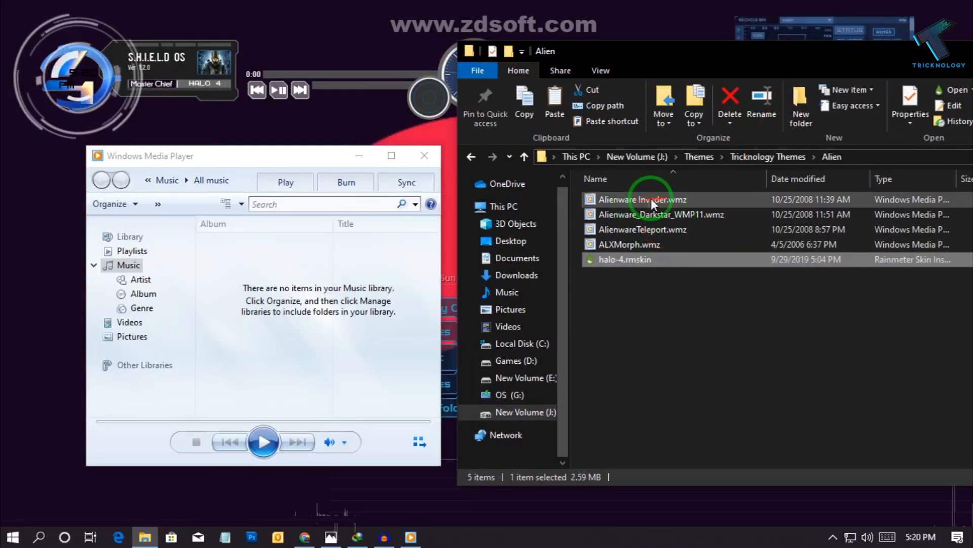
double_click(642, 200)
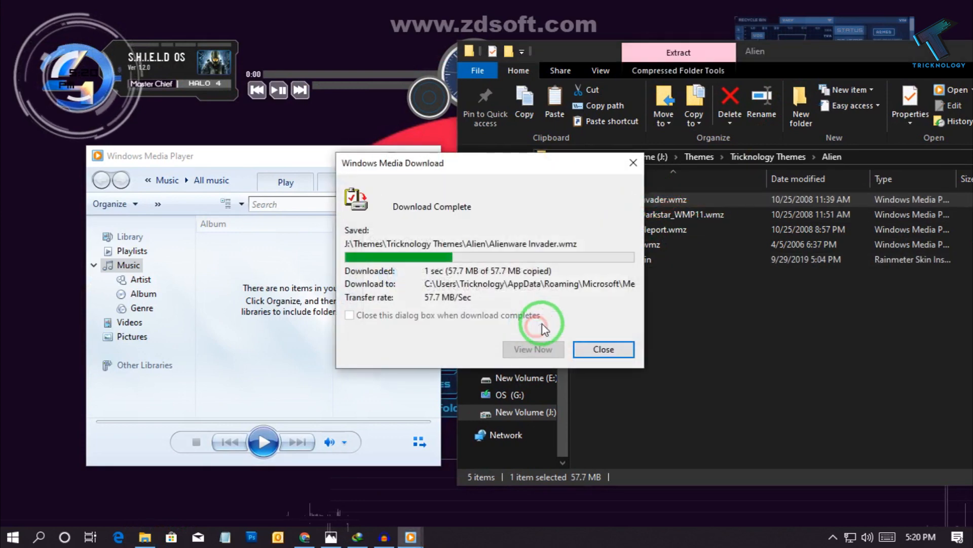
left_click(602, 349)
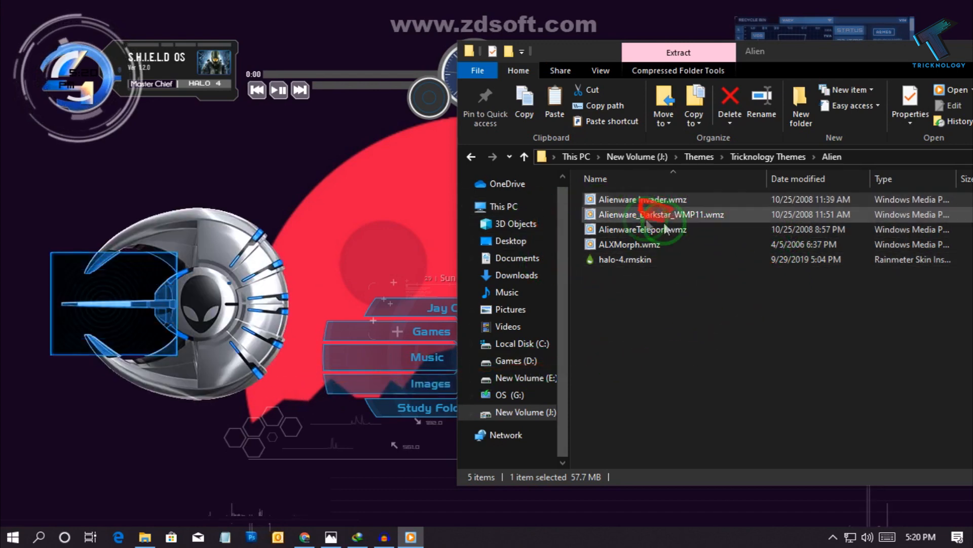
- Load the Alienware Darkstar skin, replacing Darkstar, Teleport and ALXMorph files but keeping Invader
double_click(661, 214)
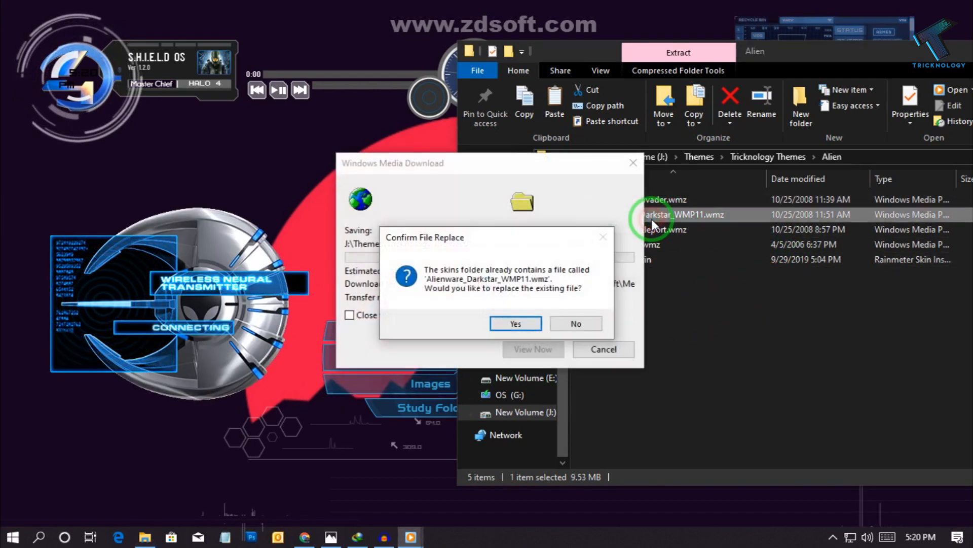
left_click(515, 323)
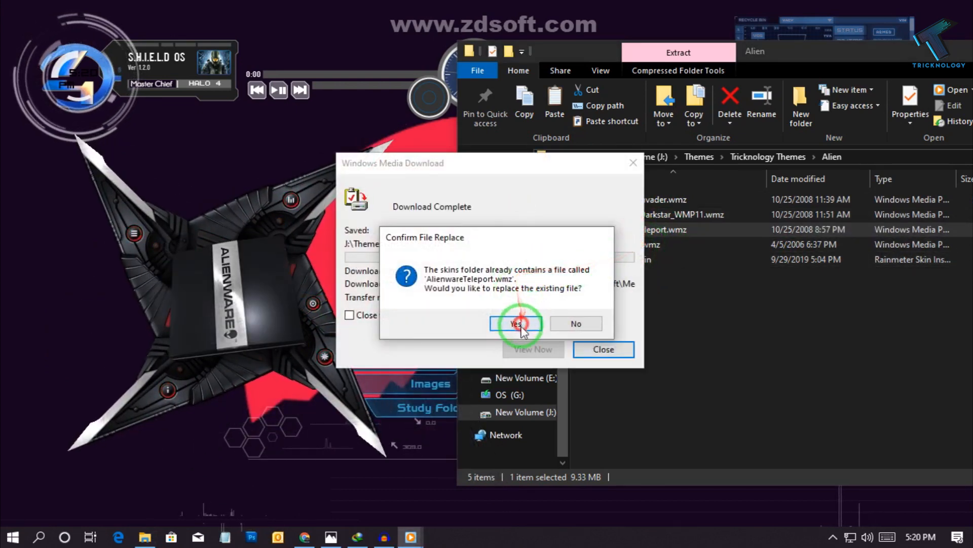
left_click(515, 324)
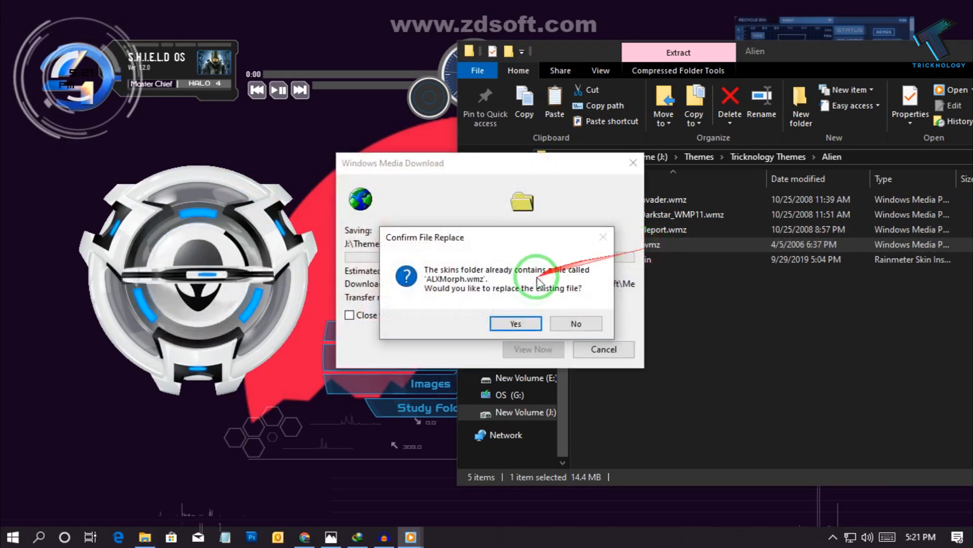
left_click(515, 323)
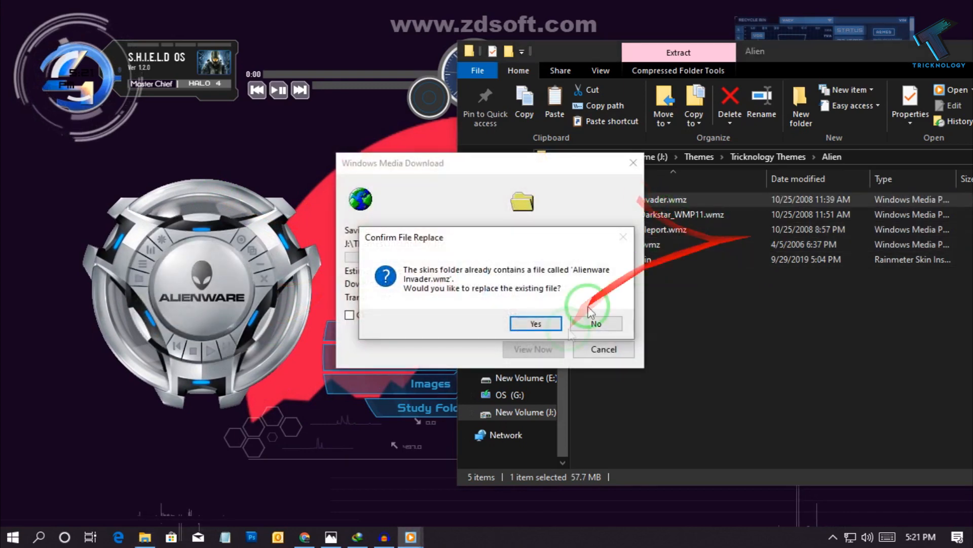
left_click(535, 323)
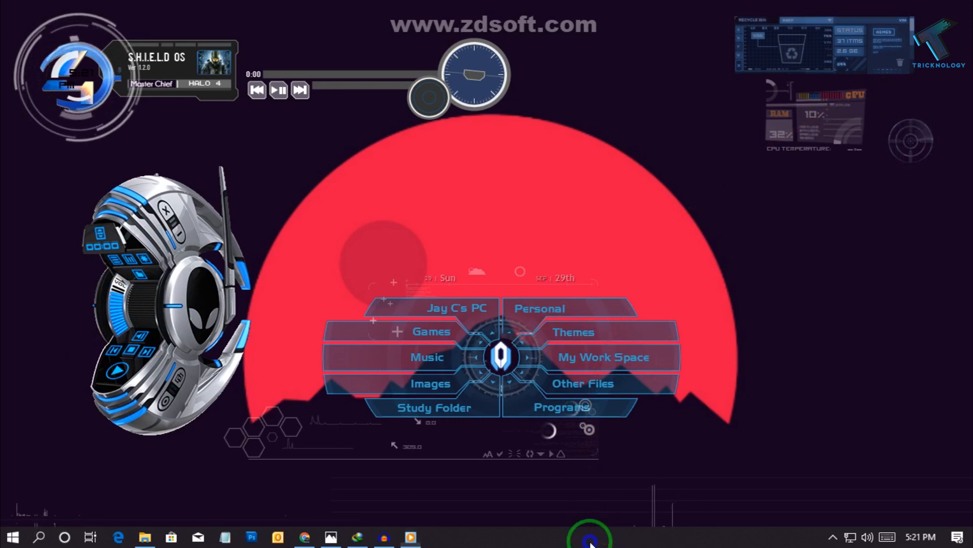
- Turn on taskbar auto-hide for both desktop and tablet modes, then close Settings
right_click(589, 536)
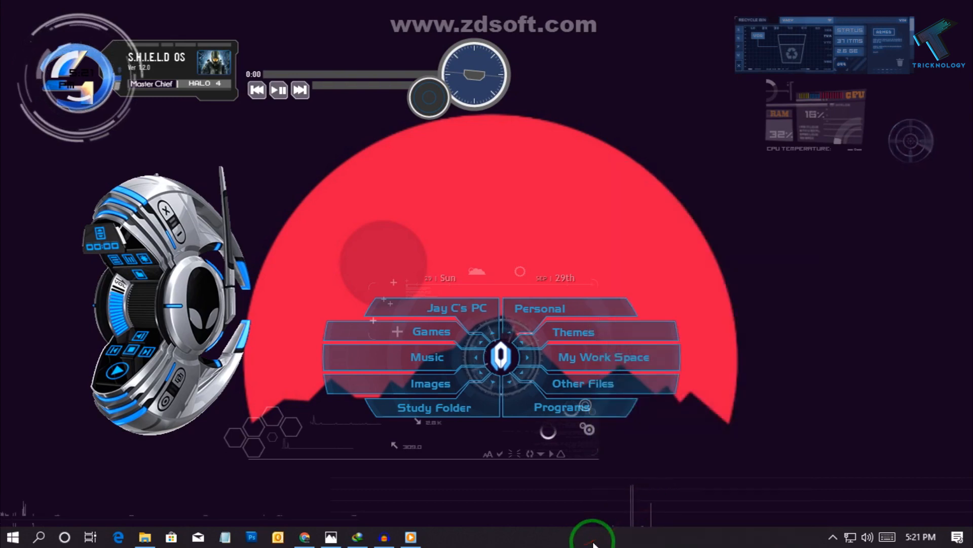
right_click(592, 537)
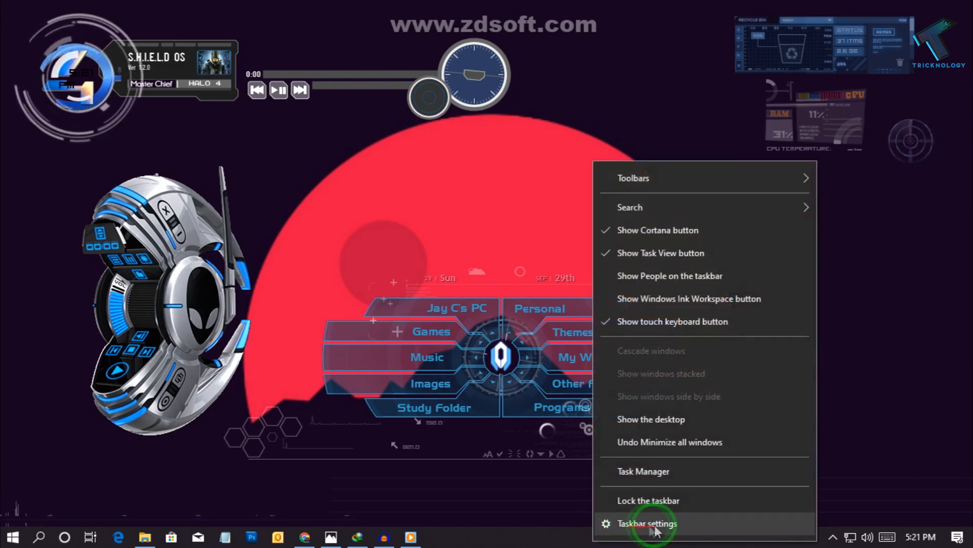
left_click(647, 523)
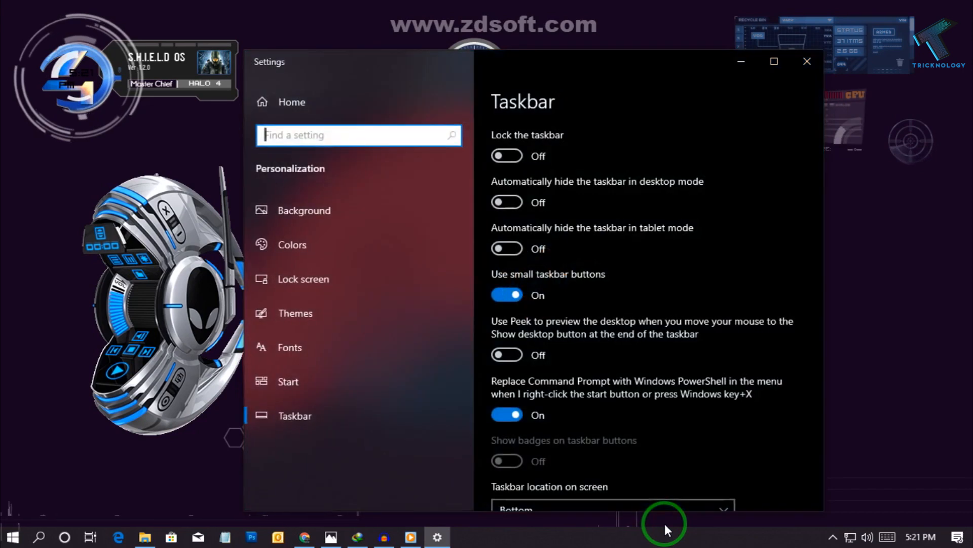
left_click(507, 249)
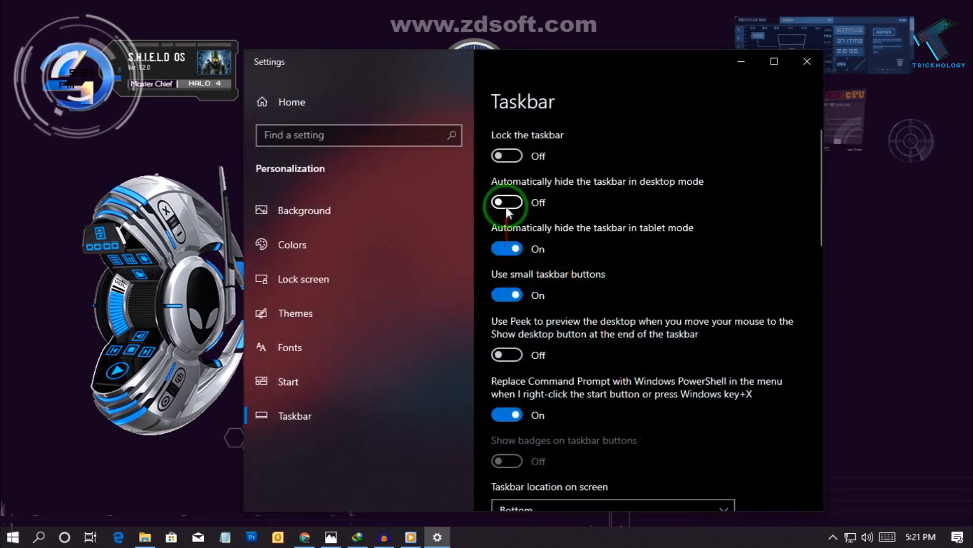
left_click(506, 202)
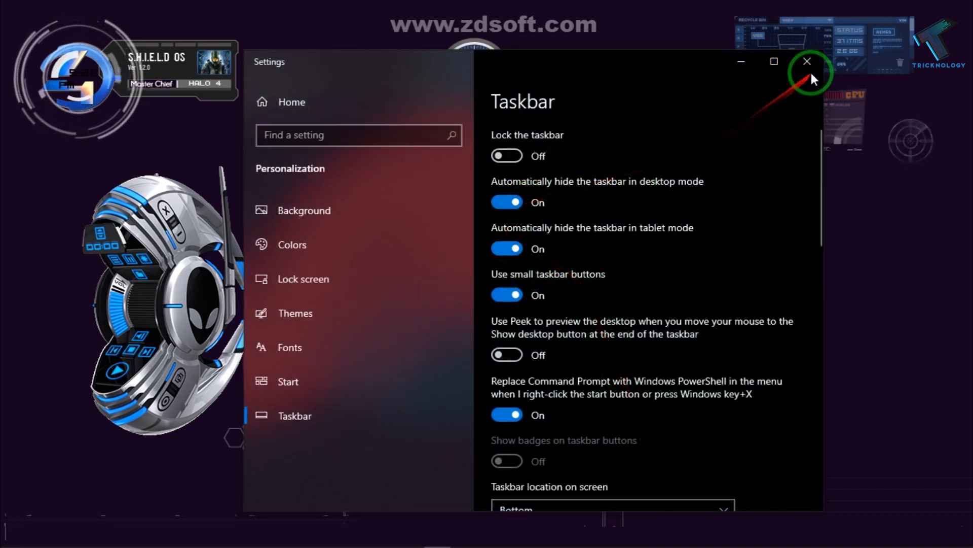
left_click(806, 61)
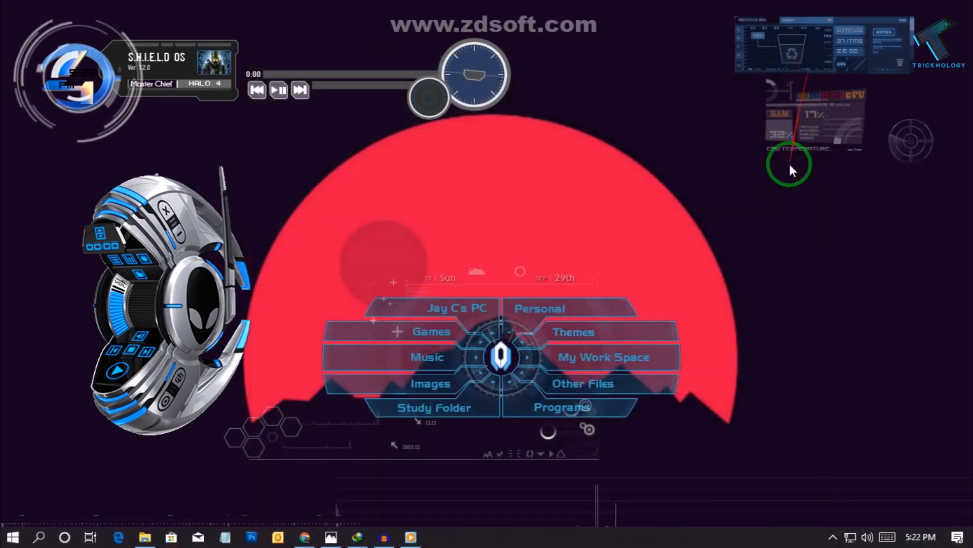
mouse_move(789, 236)
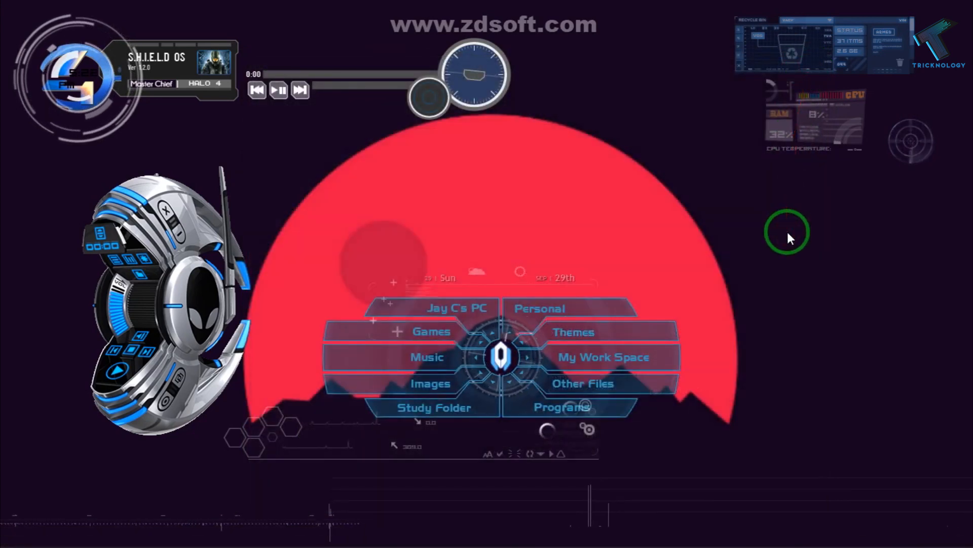